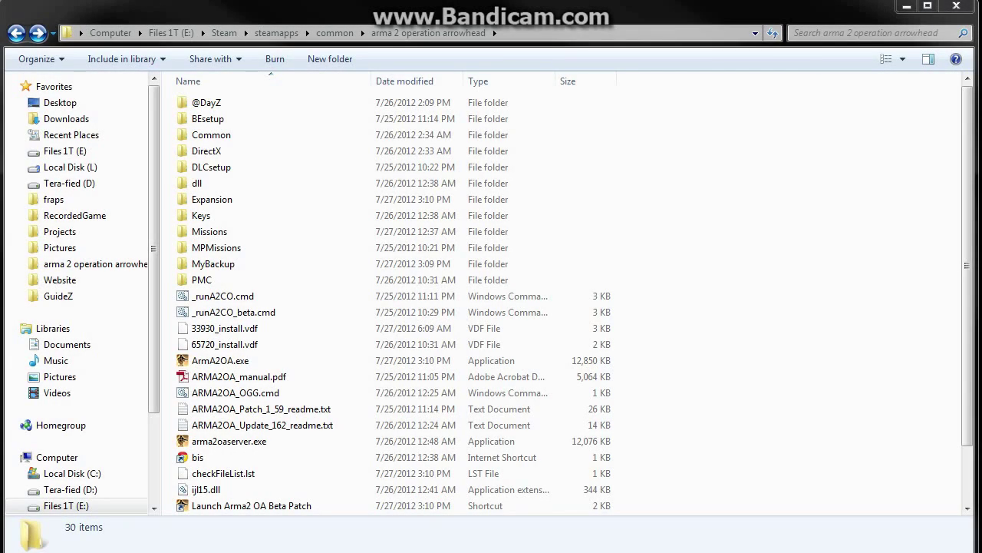
pyautogui.moveTo(817, 399)
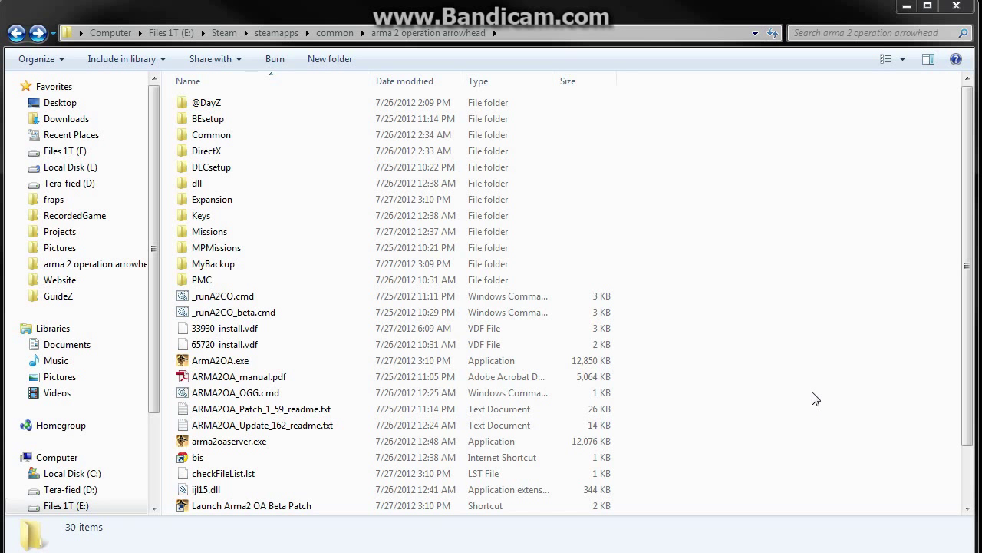
pyautogui.moveTo(798, 406)
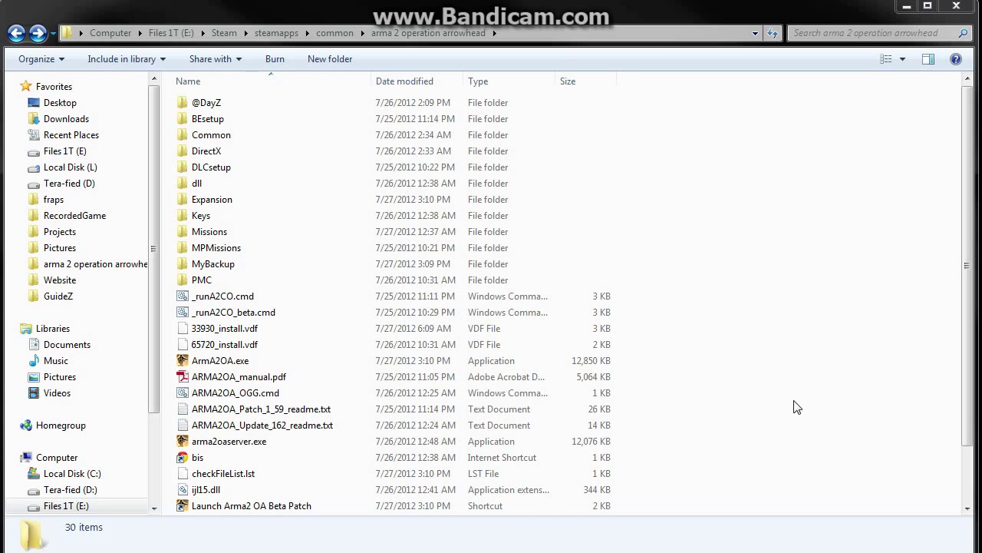
pyautogui.moveTo(772, 394)
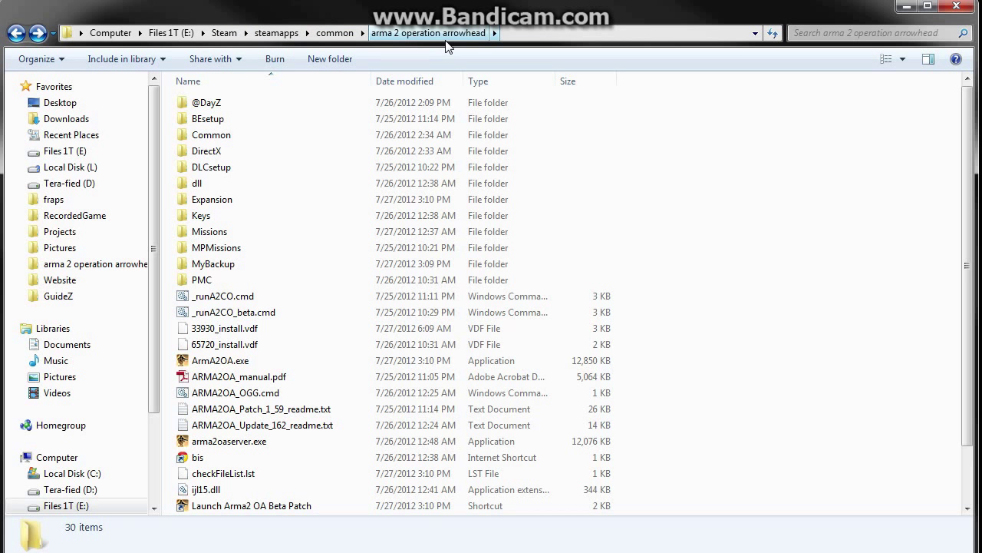
# Step: Inside the Expansion folder, permanently delete the old beta folder
pyautogui.click(212, 200)
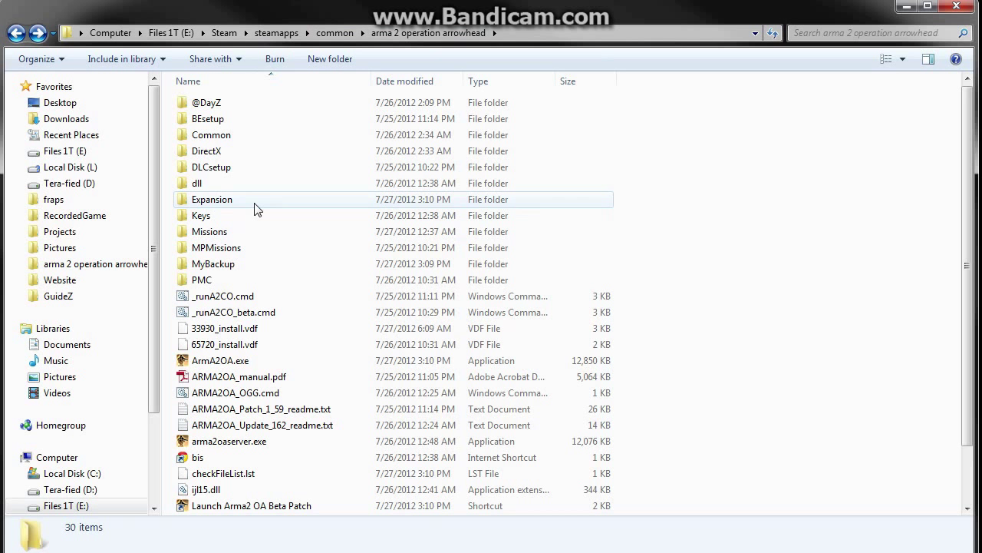
pyautogui.doubleClick(212, 199)
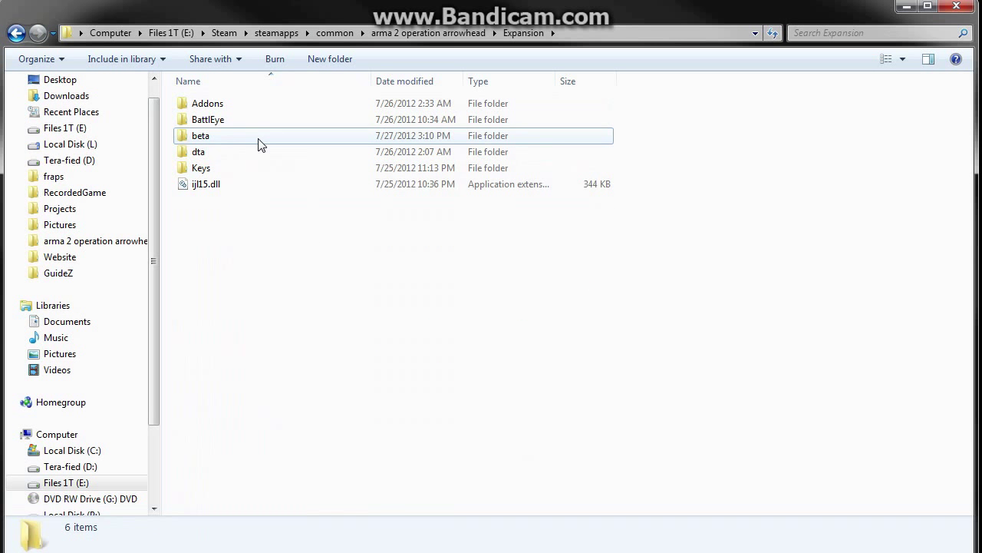
pyautogui.click(200, 135)
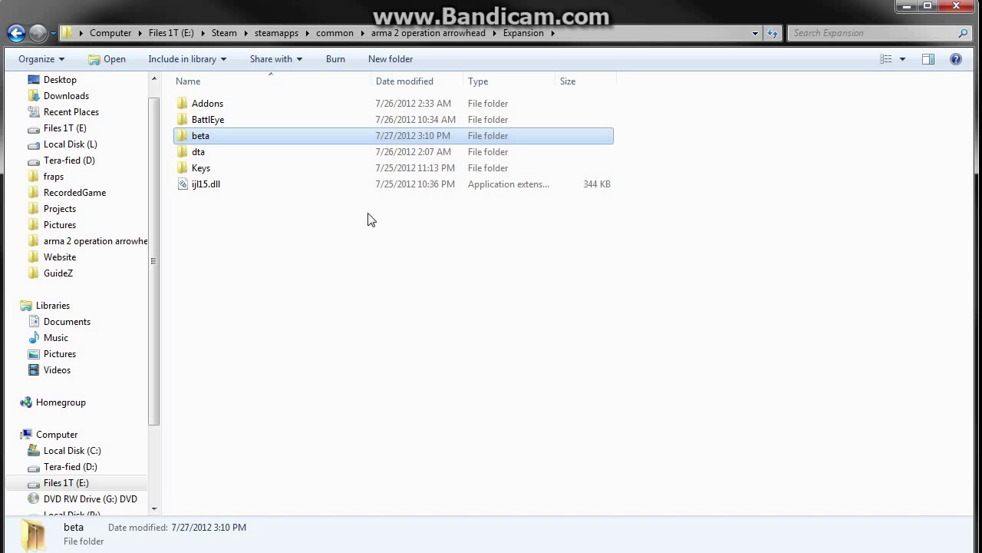
pyautogui.press('Delete')
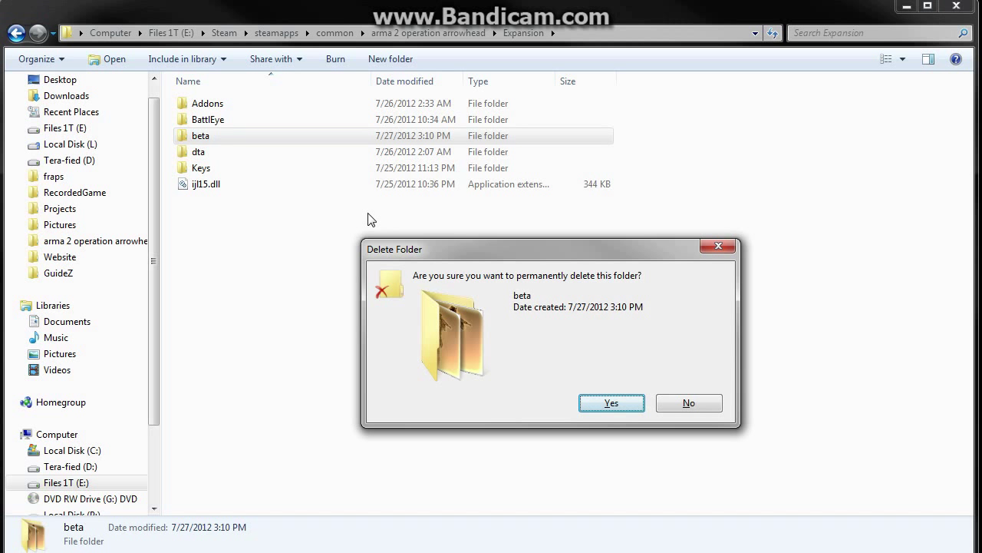
pyautogui.click(611, 402)
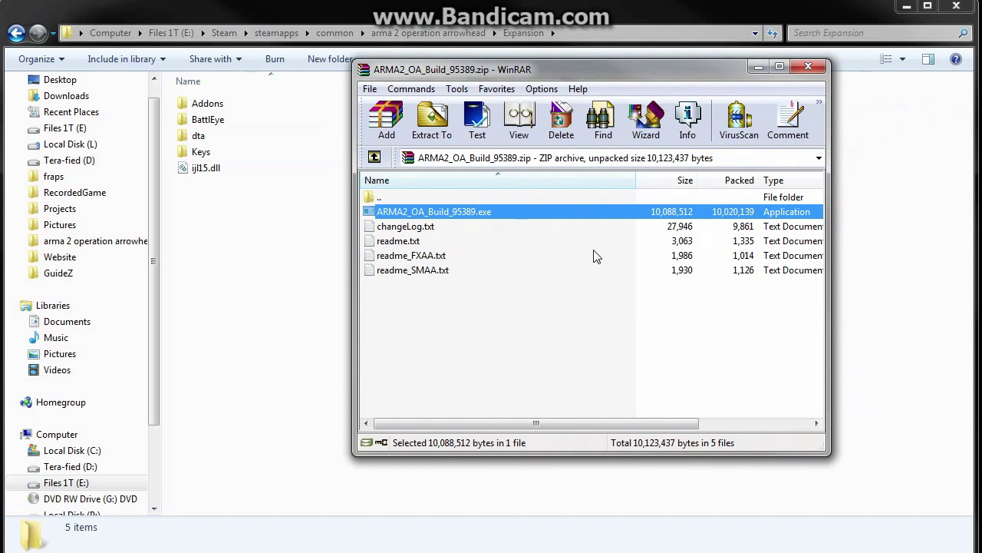
pyautogui.moveTo(407, 223)
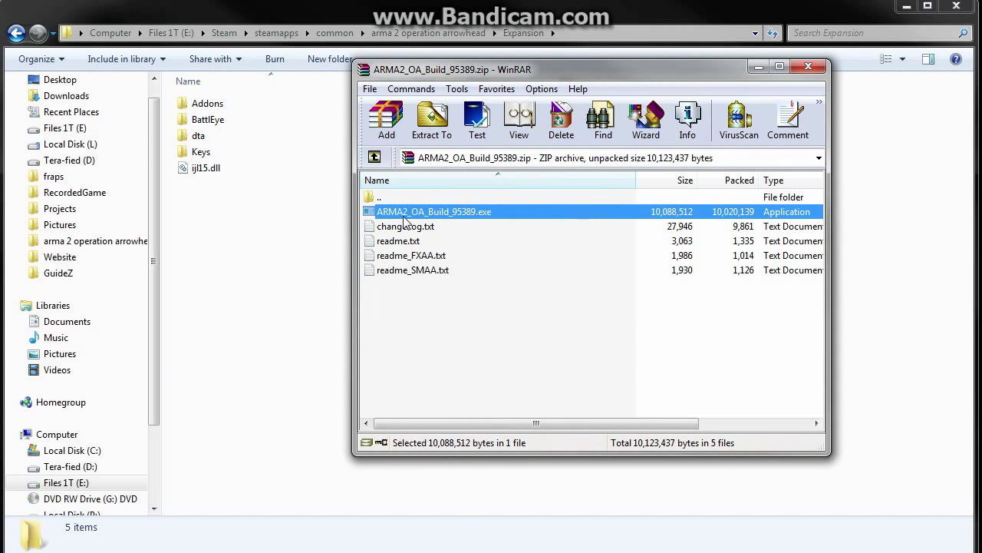
pyautogui.moveTo(455, 239)
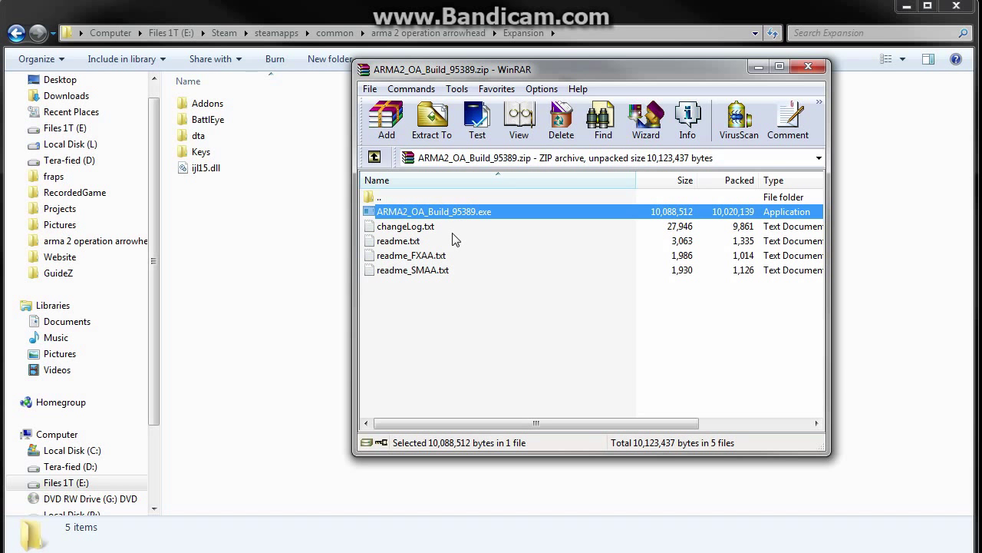
# Step: Run ARMA2_OA_Build_95389.exe from the archive and dismiss the finished update window
pyautogui.doubleClick(432, 212)
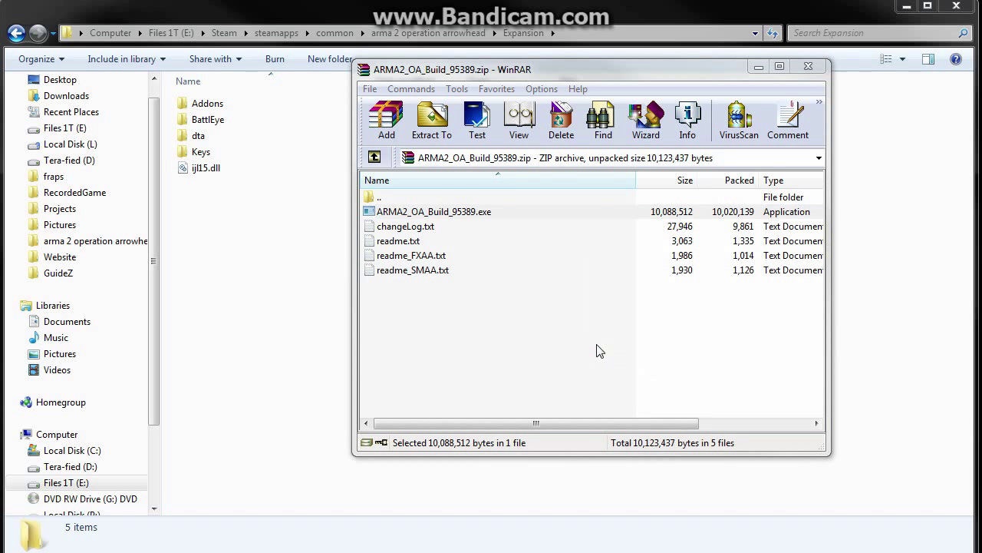
pyautogui.doubleClick(433, 212)
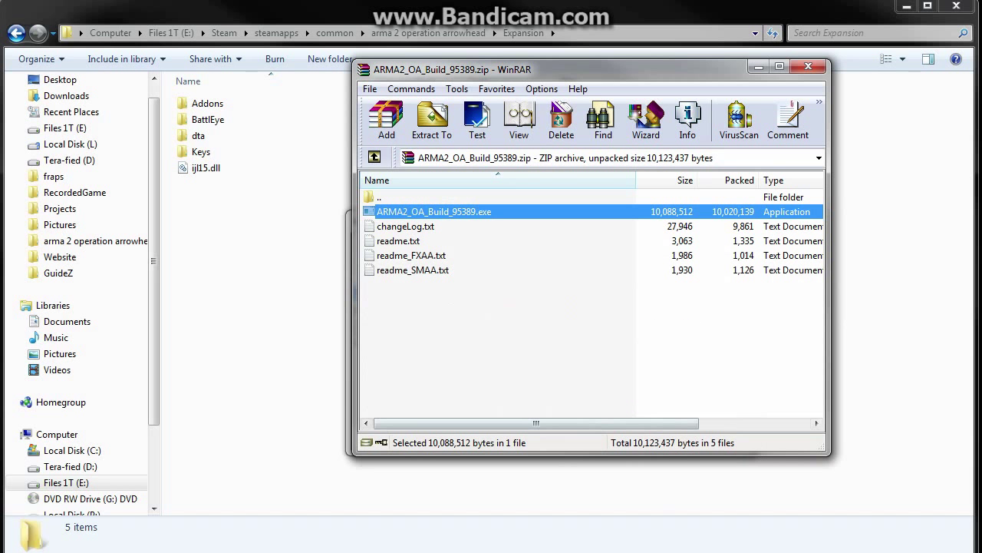
pyautogui.doubleClick(432, 211)
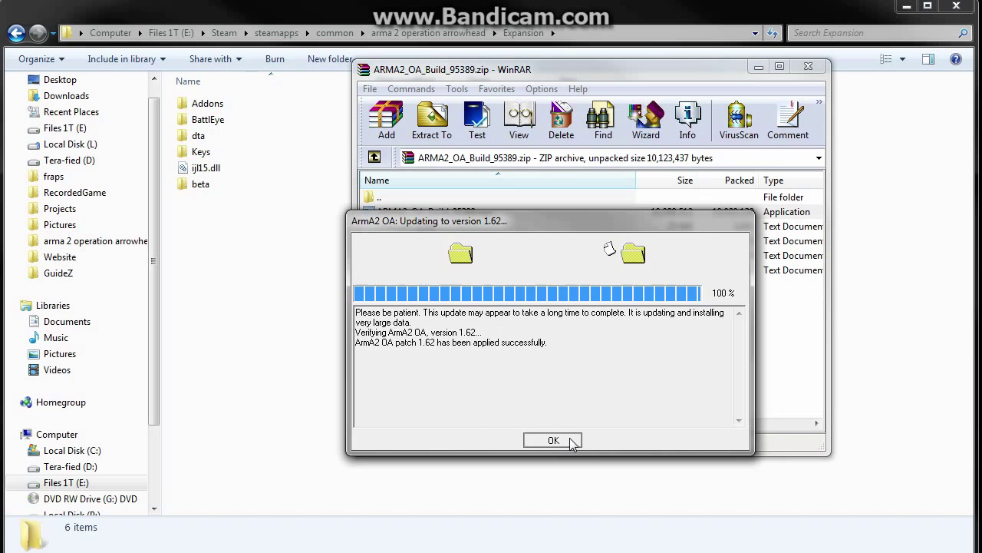
pyautogui.click(552, 439)
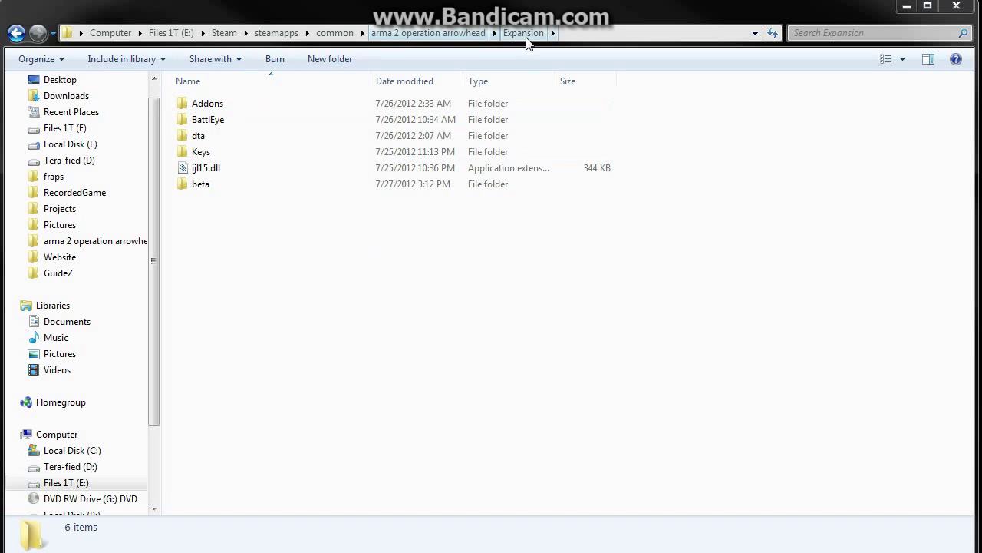
# Step: Enter the recreated beta folder and copy its arma2oa.exe
pyautogui.click(200, 185)
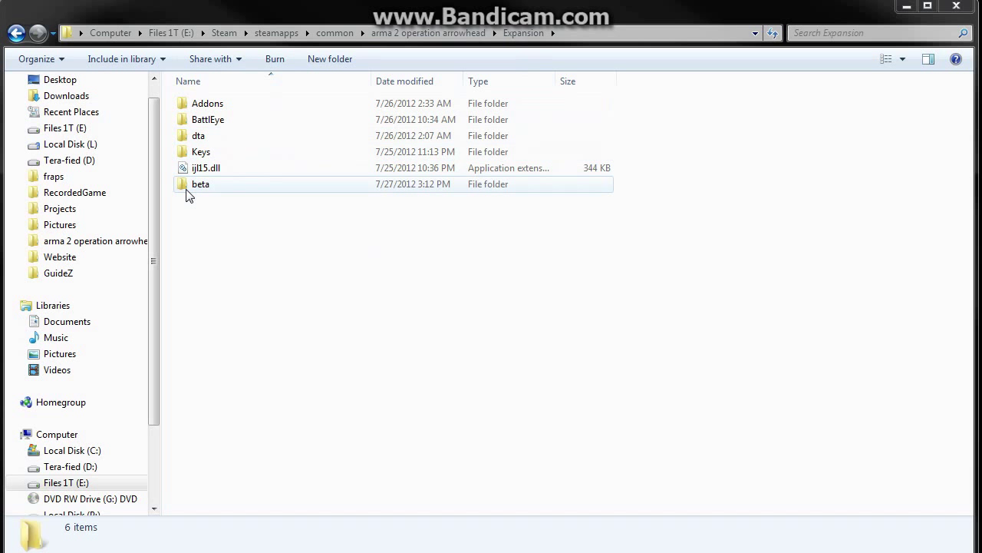
pyautogui.click(199, 184)
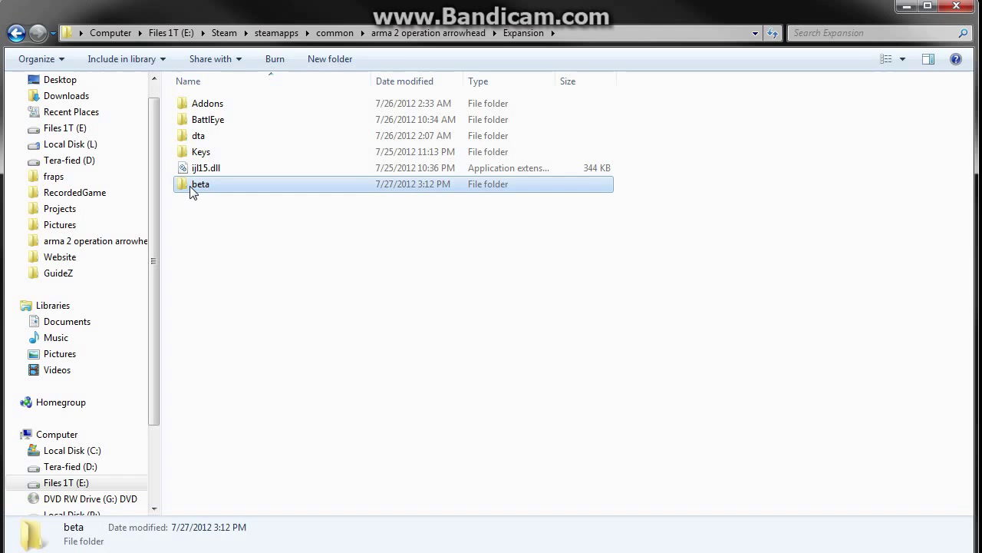
pyautogui.doubleClick(199, 184)
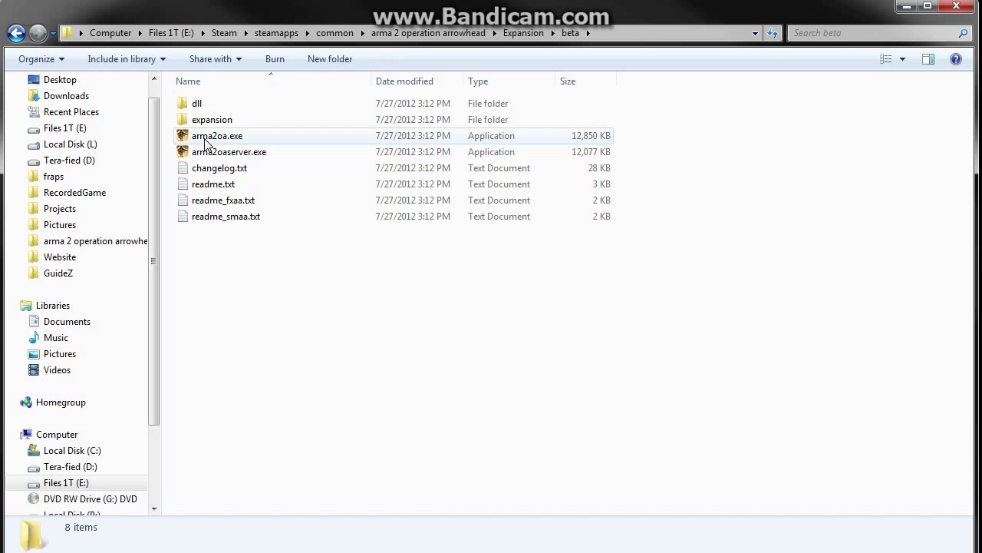
pyautogui.rightClick(218, 135)
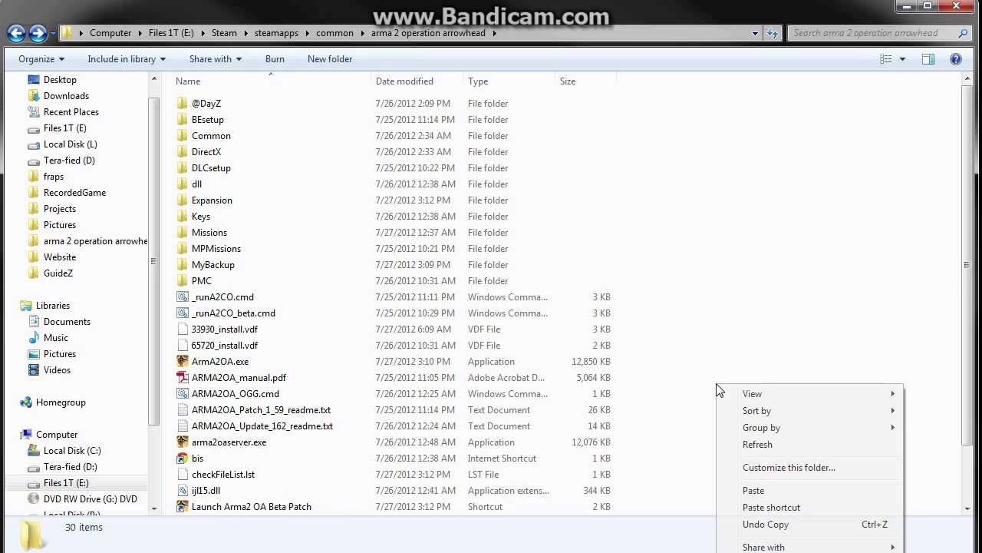
# Step: Paste the beta arma2oa.exe into the arma 2 operation arrowhead folder, raising a replace prompt
pyautogui.click(753, 490)
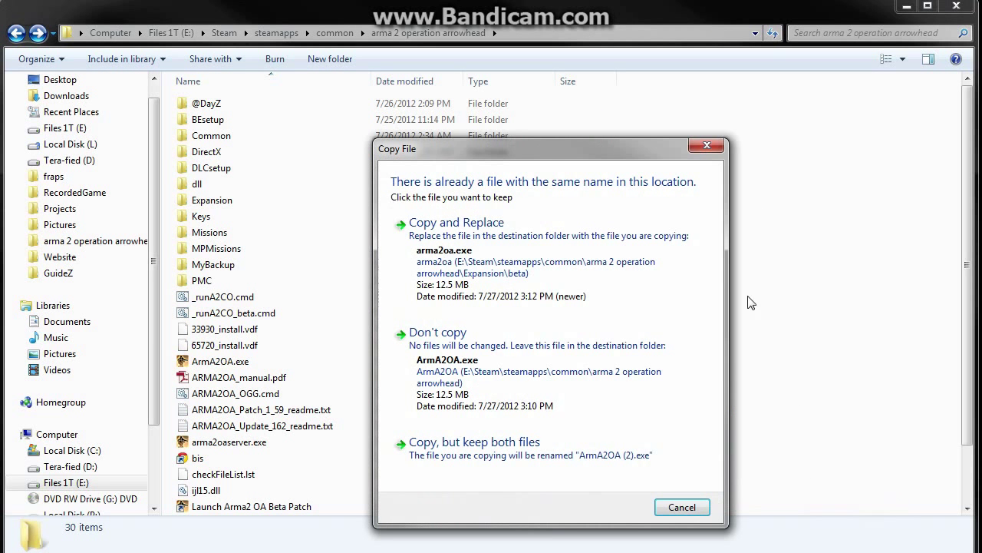
pyautogui.moveTo(530, 273)
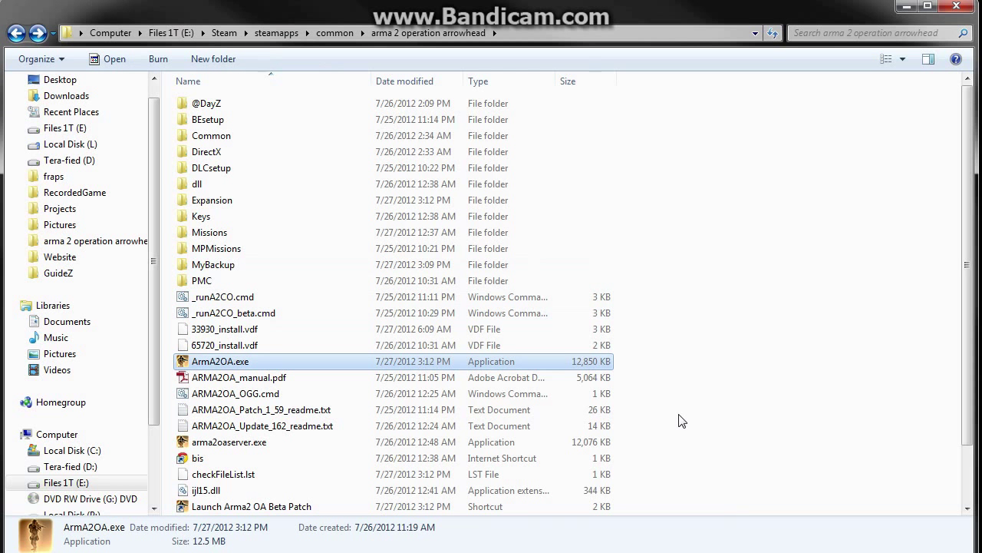
pyautogui.moveTo(722, 377)
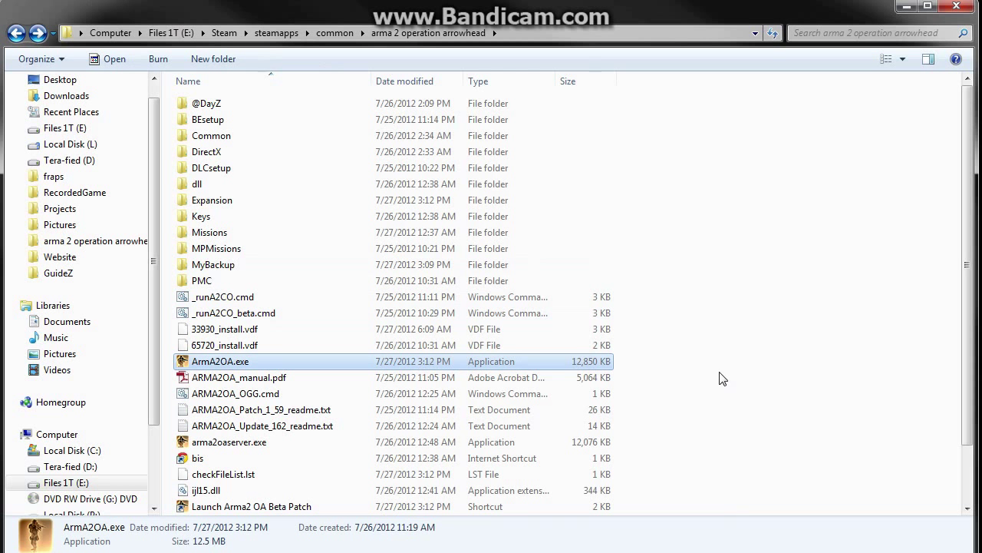
pyautogui.moveTo(758, 416)
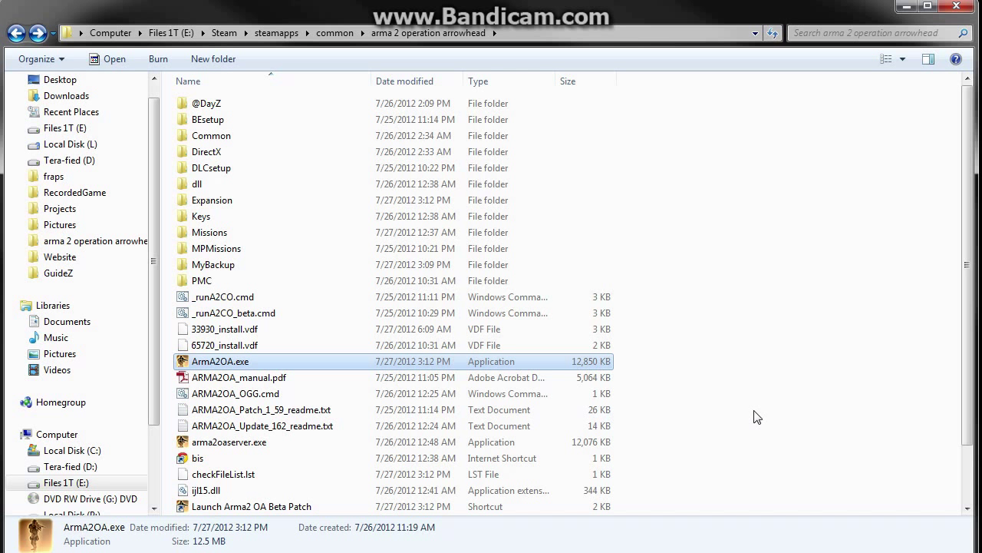